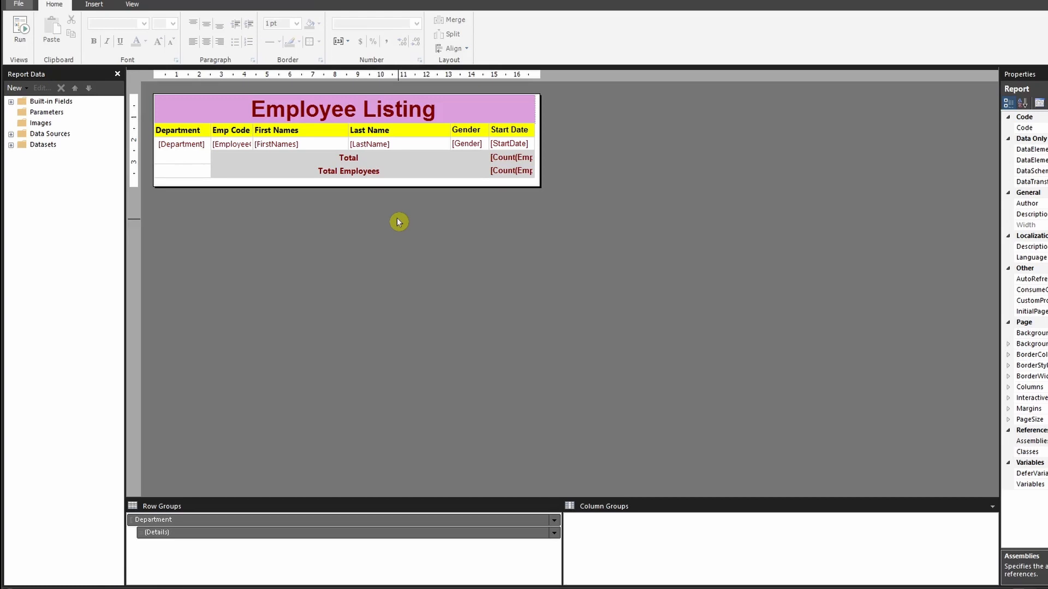
# Step: Run the Employee Listing report to preview all employees grouped by department
pyautogui.click(20, 32)
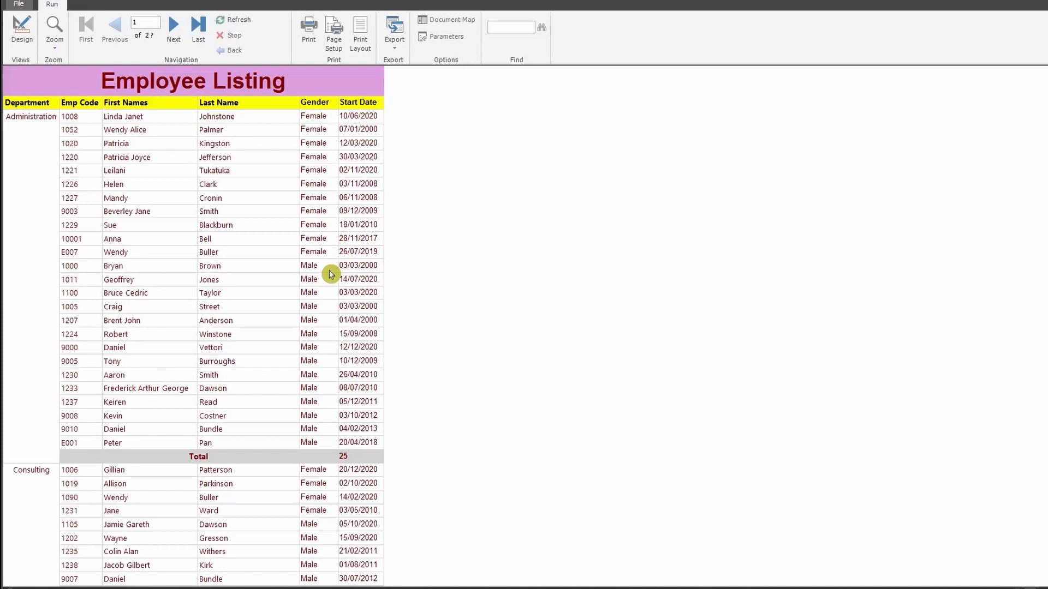
pyautogui.moveTo(27, 120)
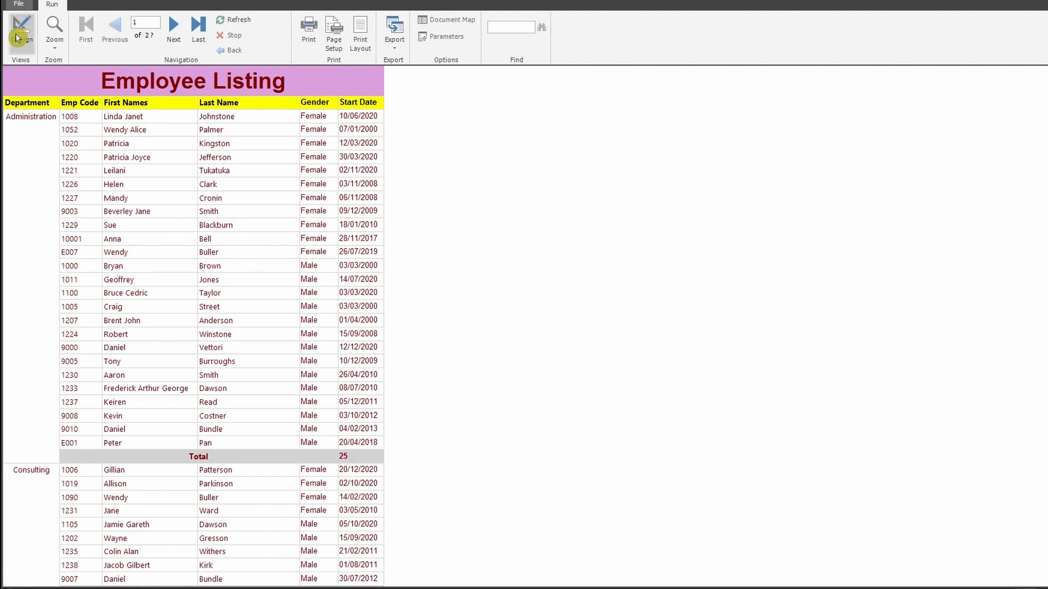
# Step: Return to design and check the Department textbox's name, Department1, in Properties
pyautogui.click(21, 30)
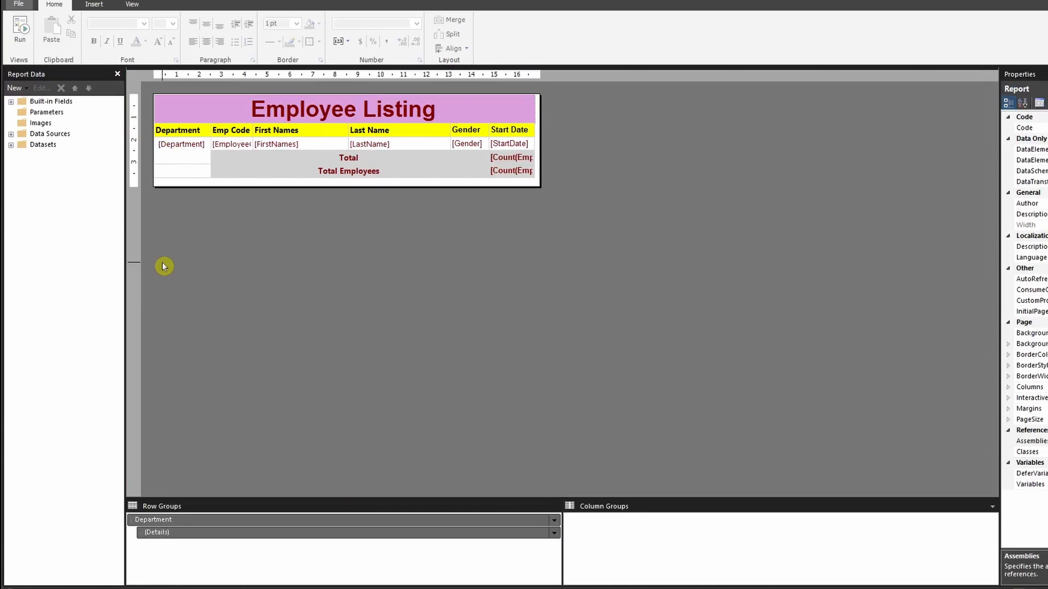
pyautogui.moveTo(191, 228)
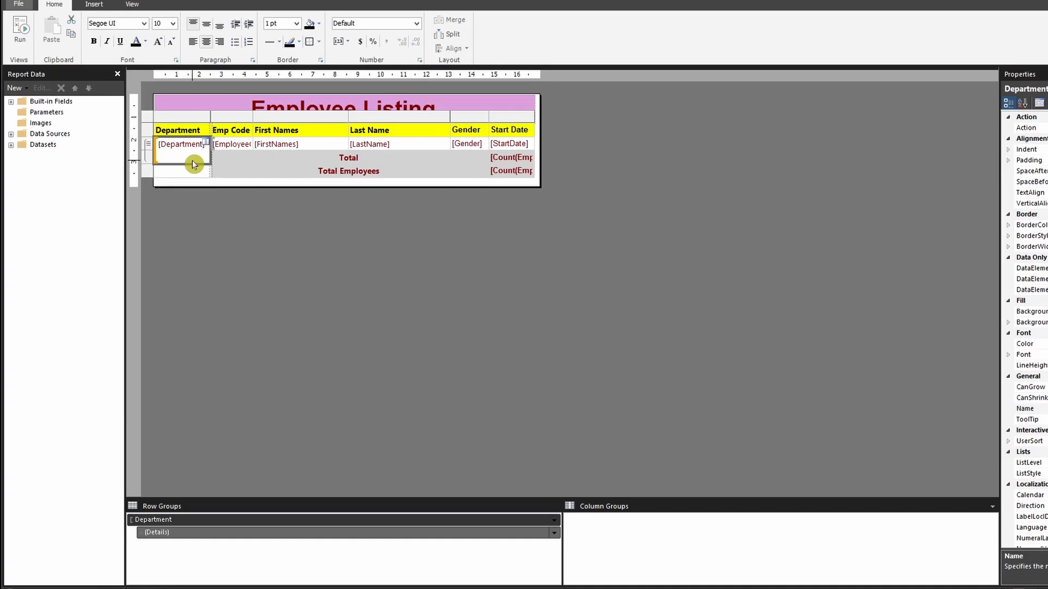
pyautogui.click(132, 5)
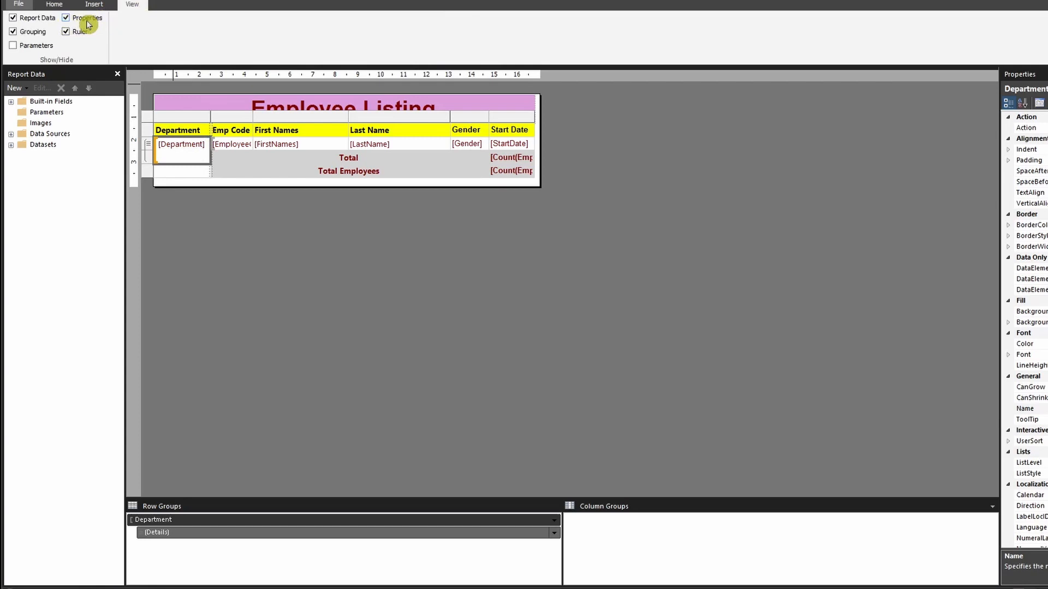
pyautogui.moveTo(231, 193)
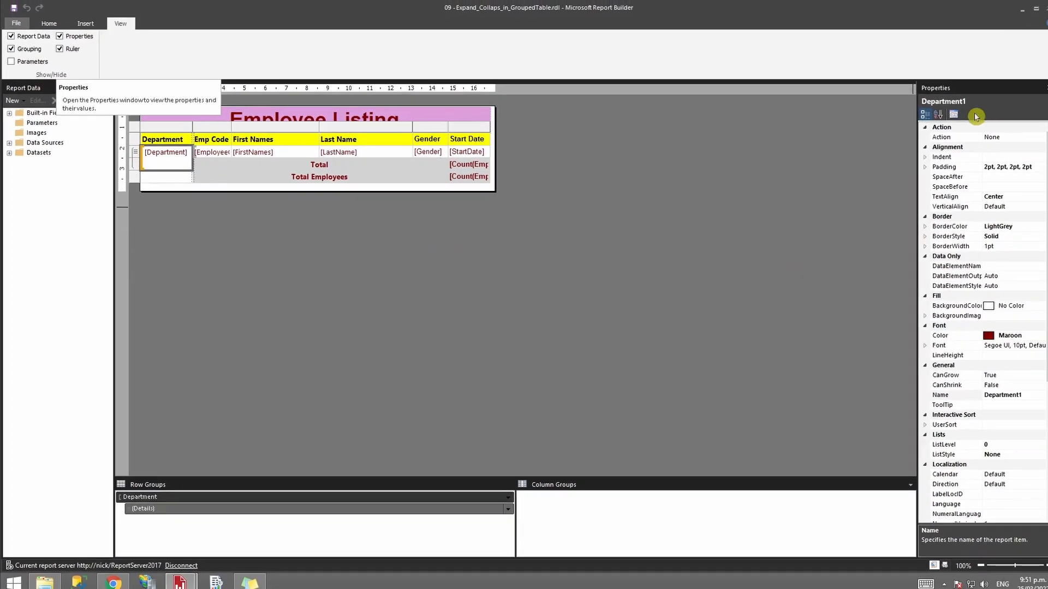
pyautogui.moveTo(986, 106)
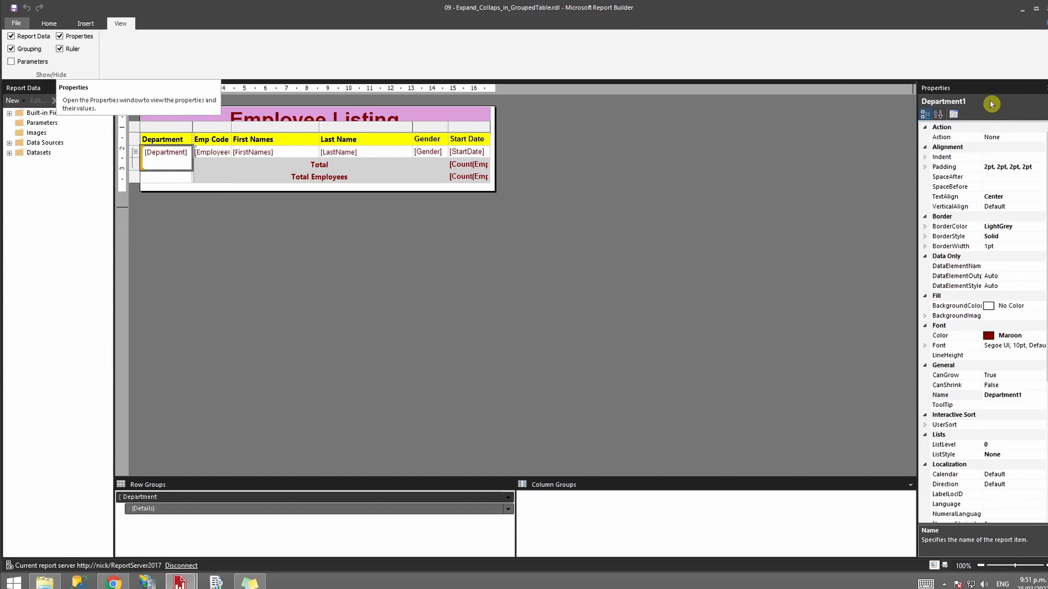
pyautogui.moveTo(1031, 403)
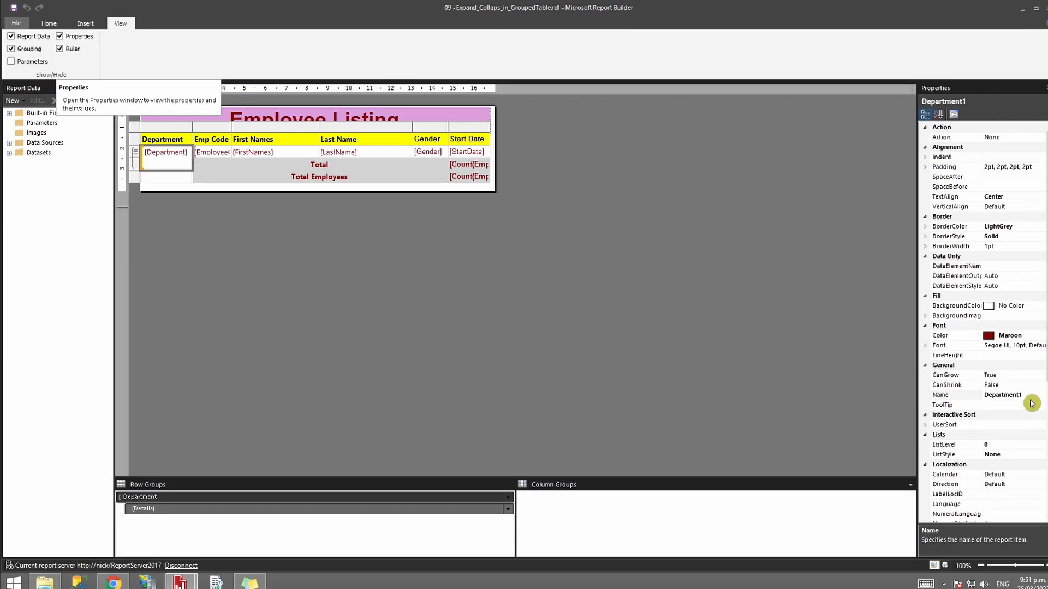
pyautogui.doubleClick(1002, 395)
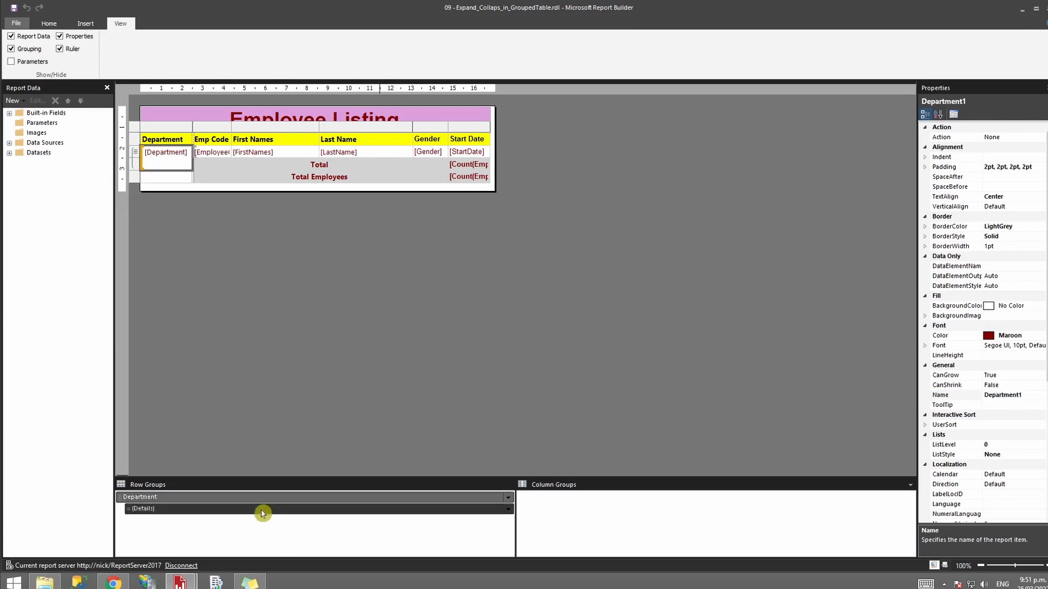
# Step: Set the (Details) row group Hidden to True with Department1 as its ToggleItem
pyautogui.click(212, 152)
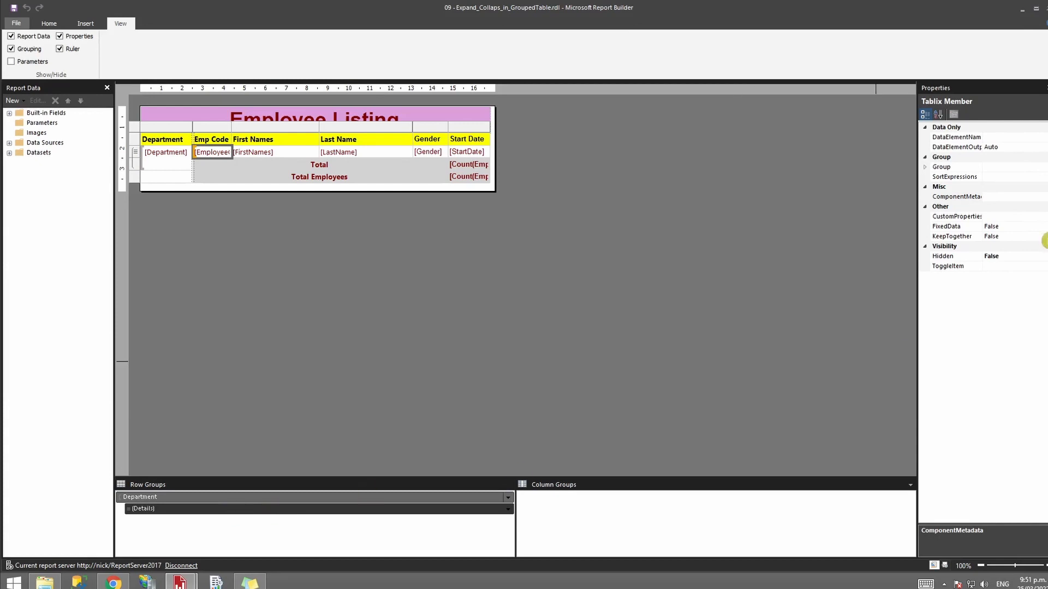
pyautogui.moveTo(951, 217)
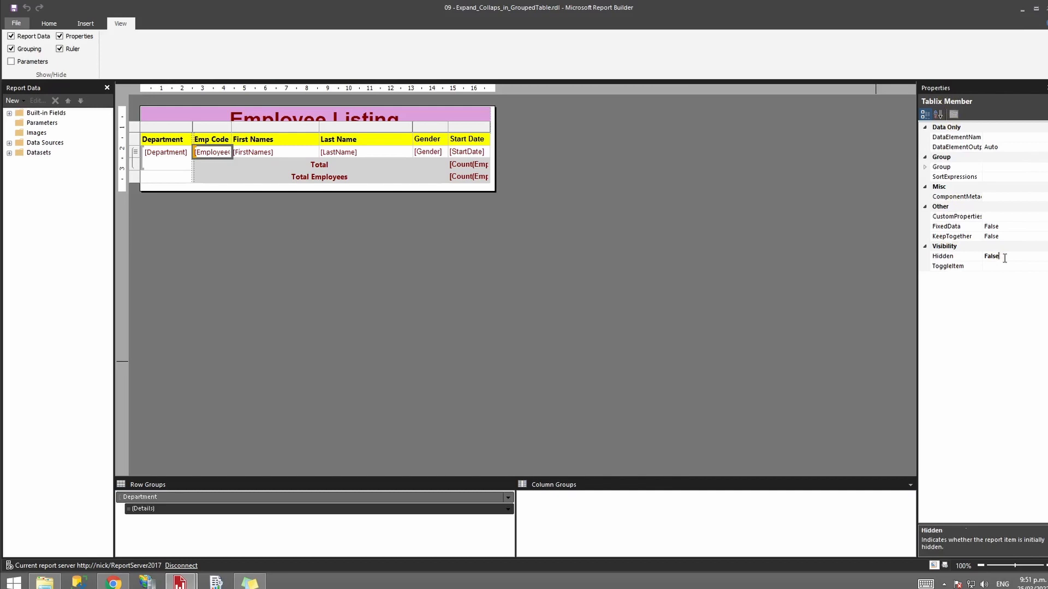
pyautogui.click(942, 256)
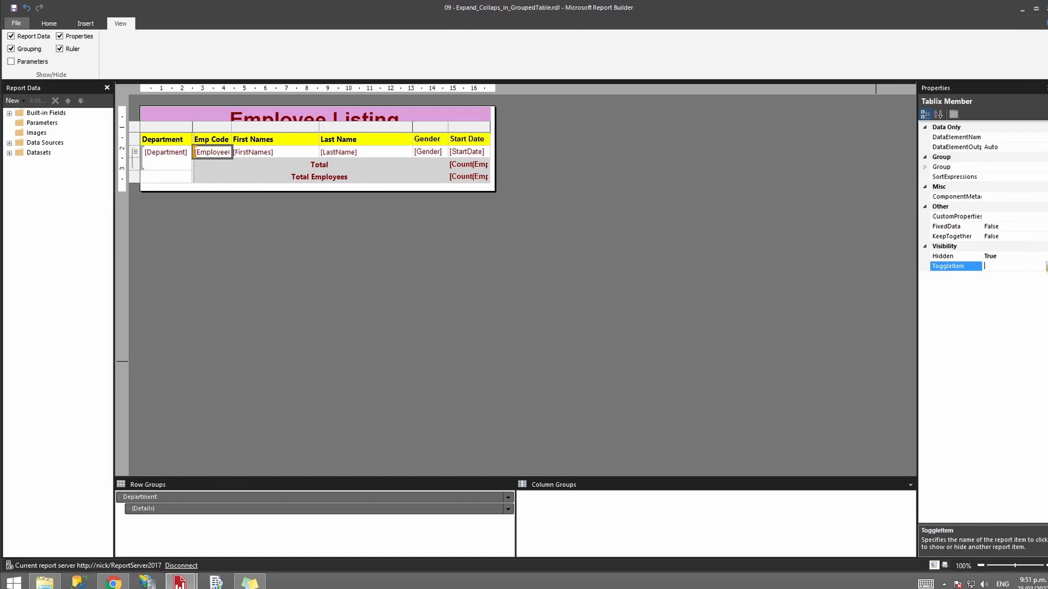
pyautogui.click(1041, 266)
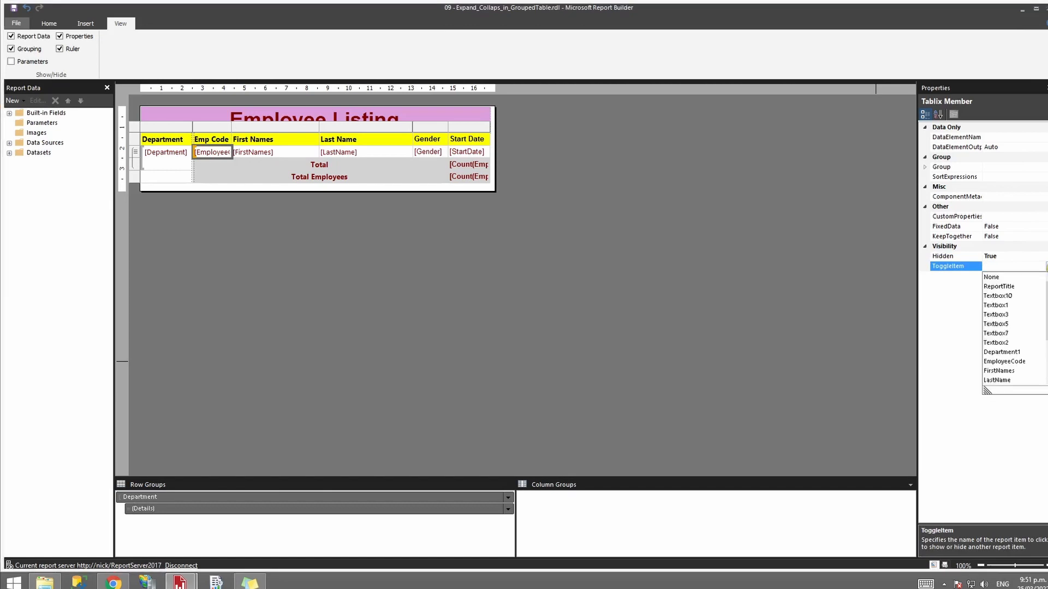
pyautogui.click(1001, 352)
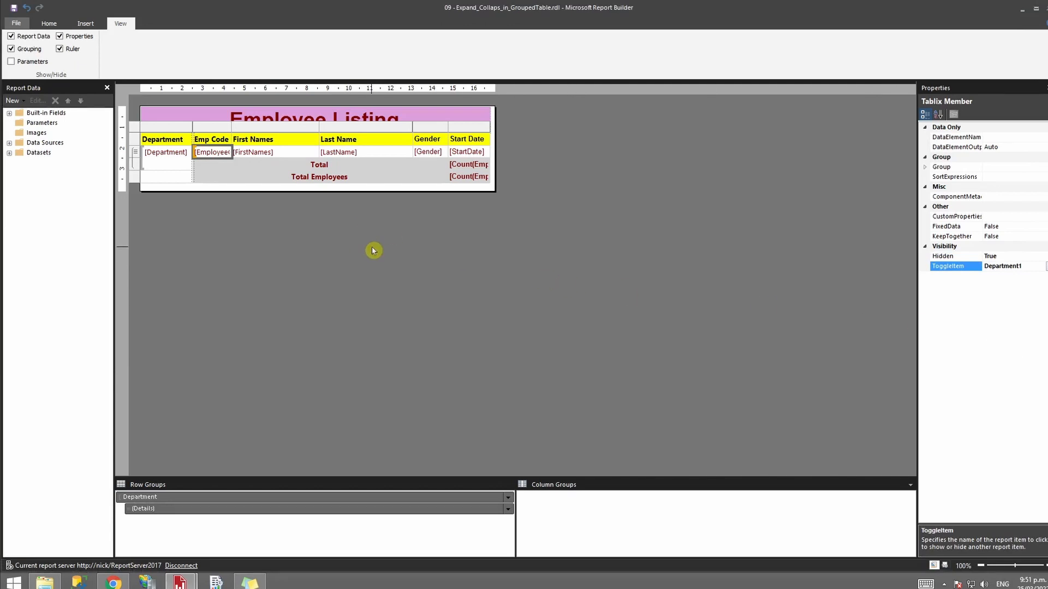
pyautogui.click(49, 24)
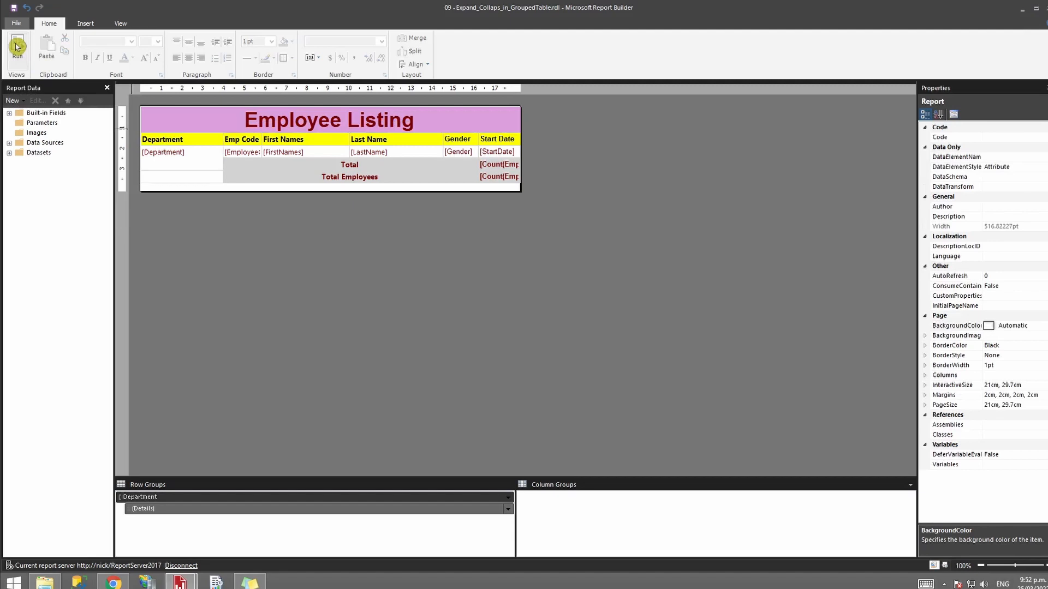
# Step: Run the report, expand and collapse Administration, then expand Consulting
pyautogui.click(17, 50)
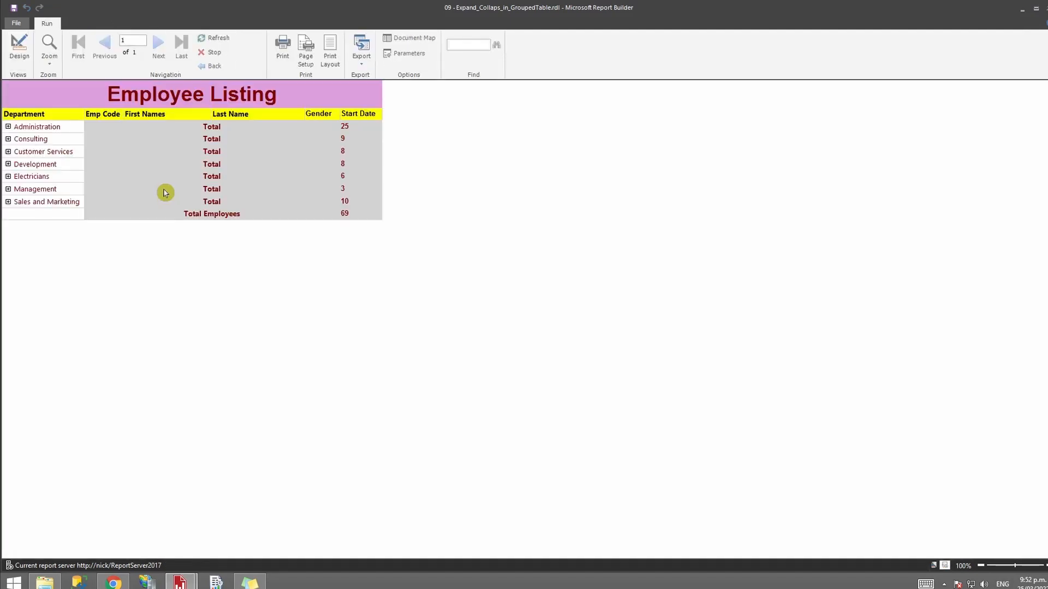
pyautogui.moveTo(8, 127)
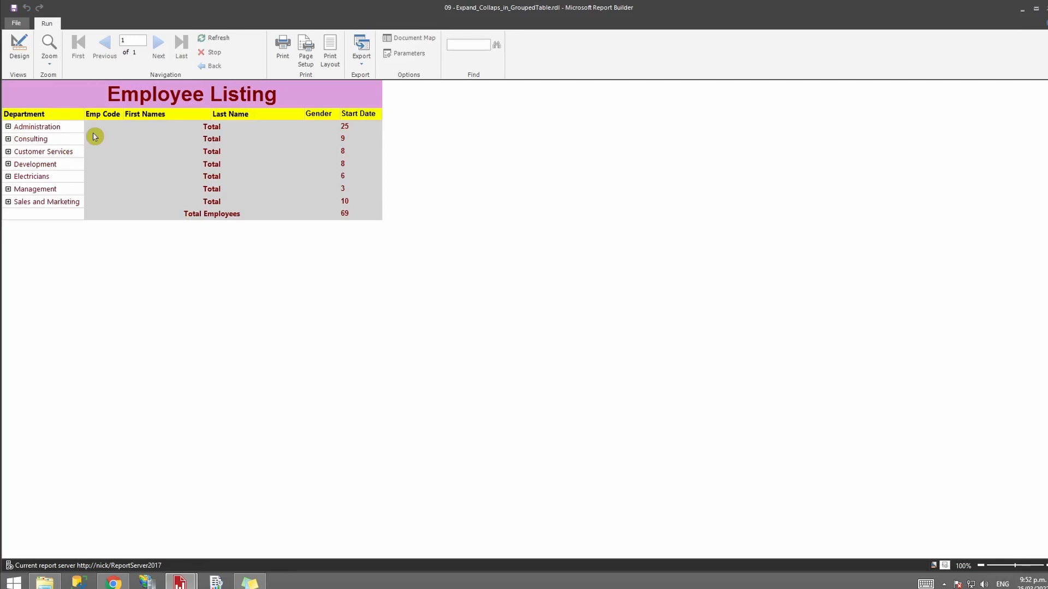
pyautogui.moveTo(22, 139)
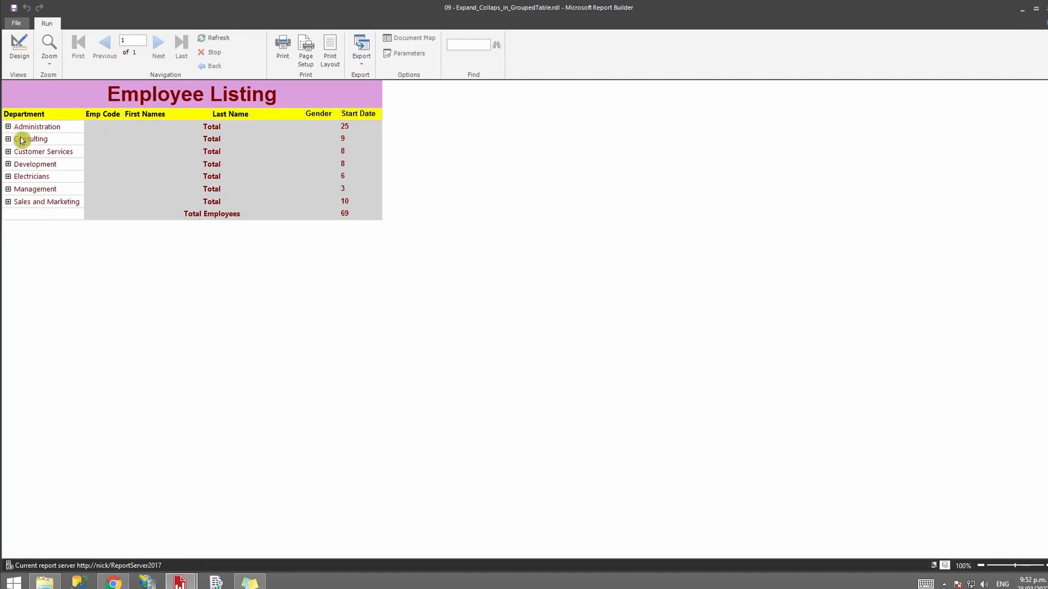
pyautogui.click(7, 127)
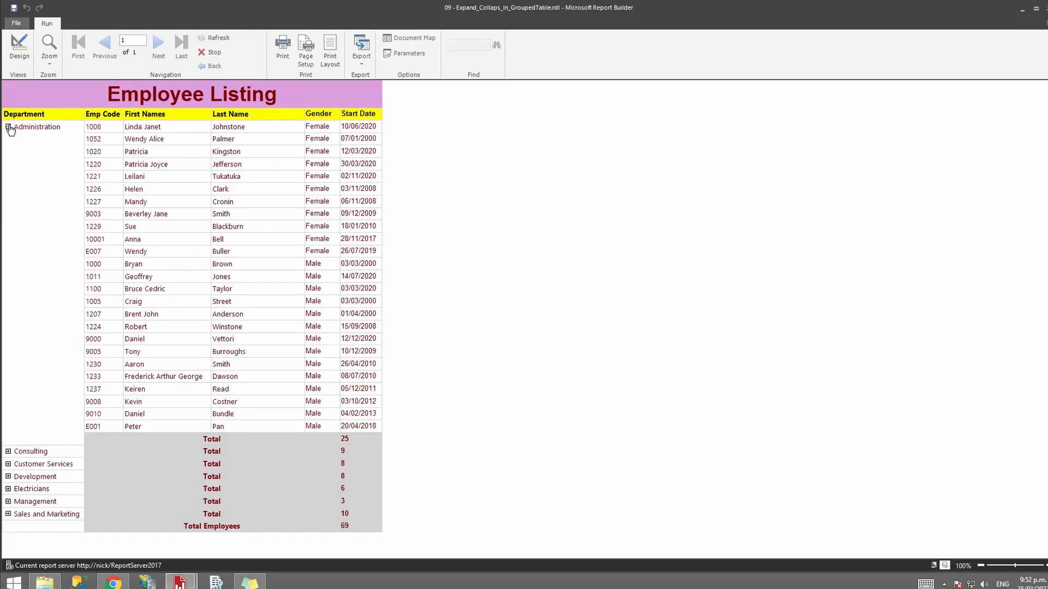
pyautogui.click(7, 127)
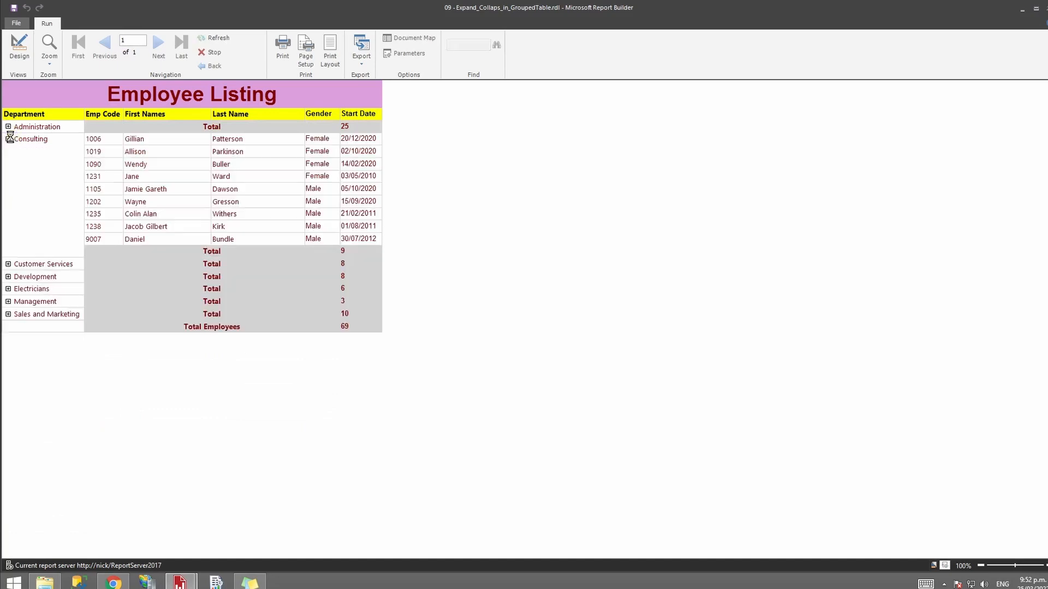
pyautogui.click(8, 138)
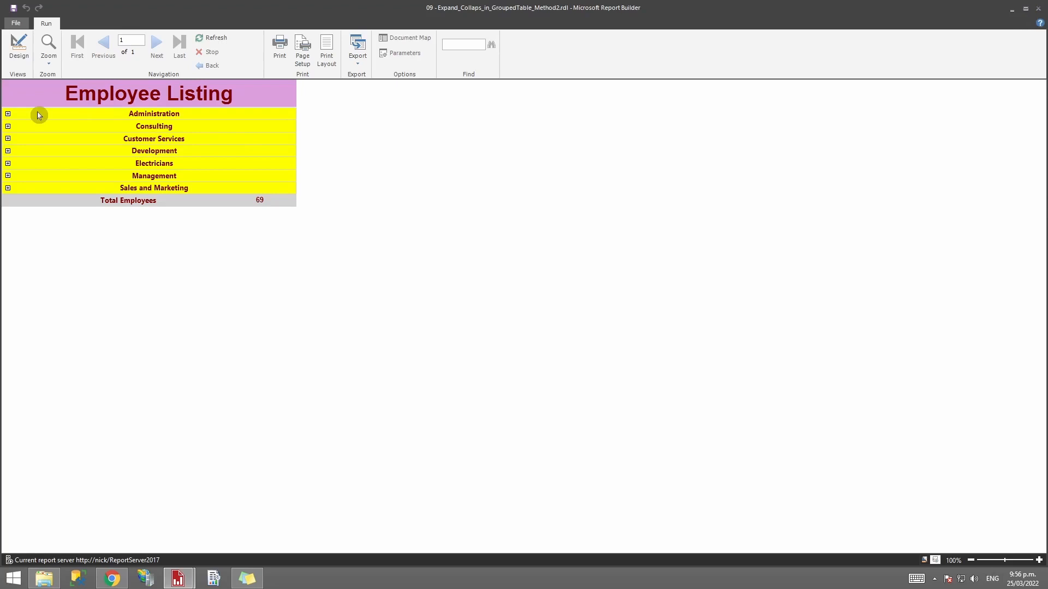
# Step: Expand Administration in the Method2 preview, then switch back to Design view
pyautogui.click(7, 114)
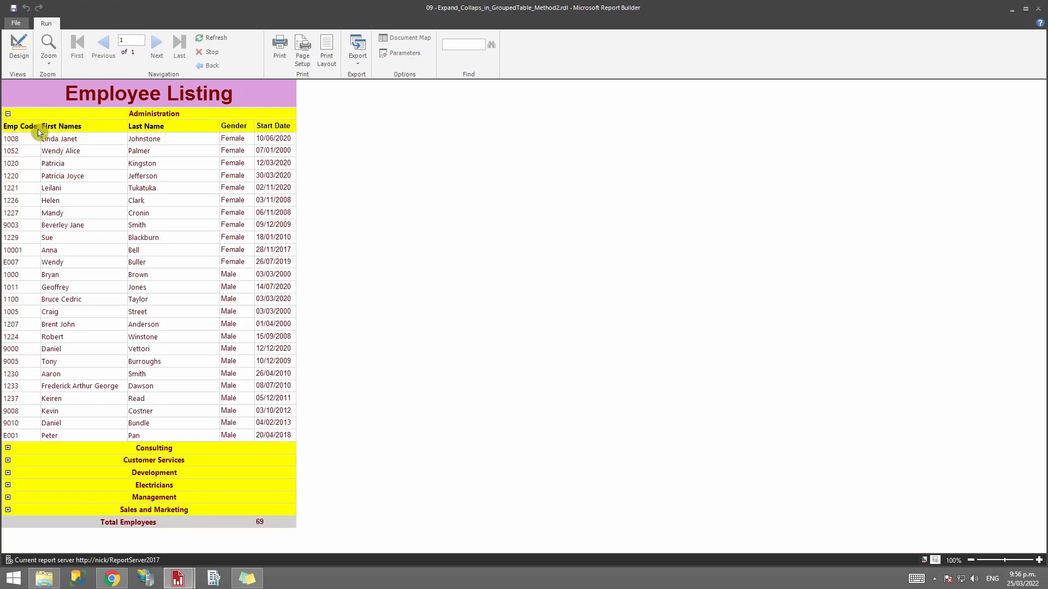
pyautogui.moveTo(60, 133)
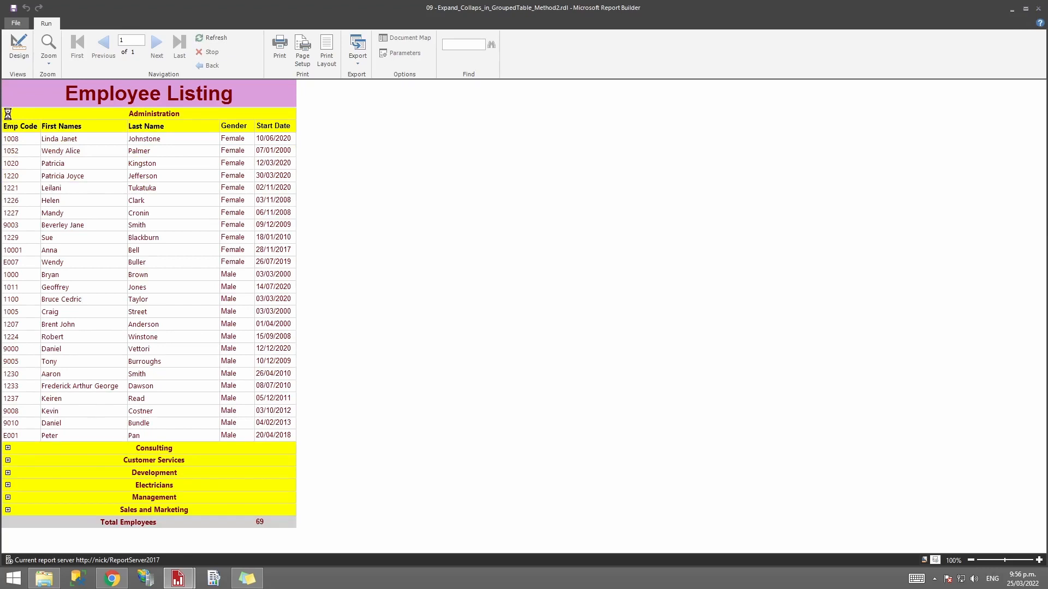
pyautogui.click(18, 47)
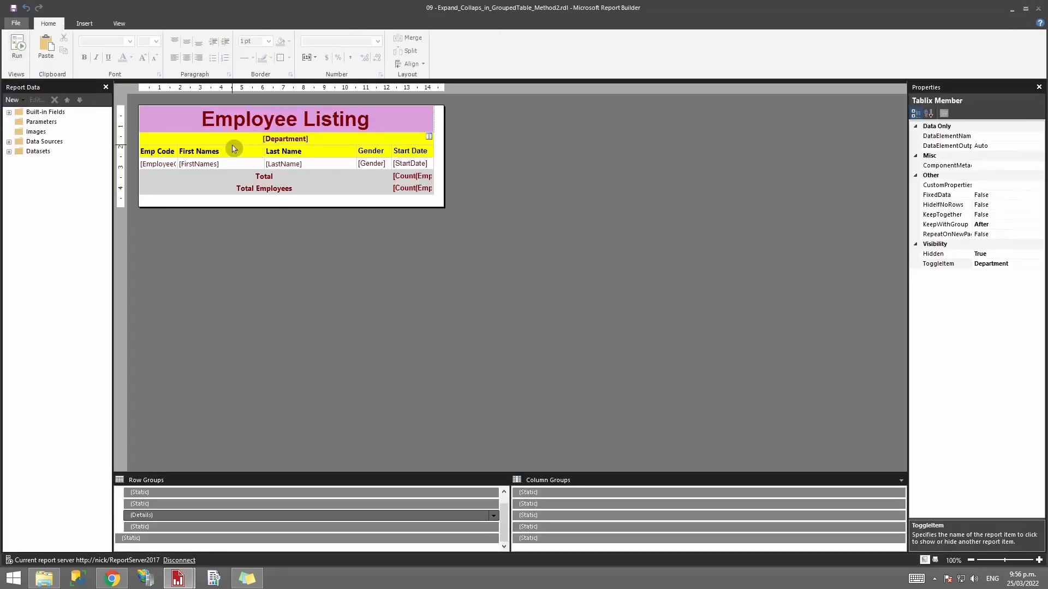
# Step: Select the Department header textbox to confirm its name, then run the report
pyautogui.click(285, 138)
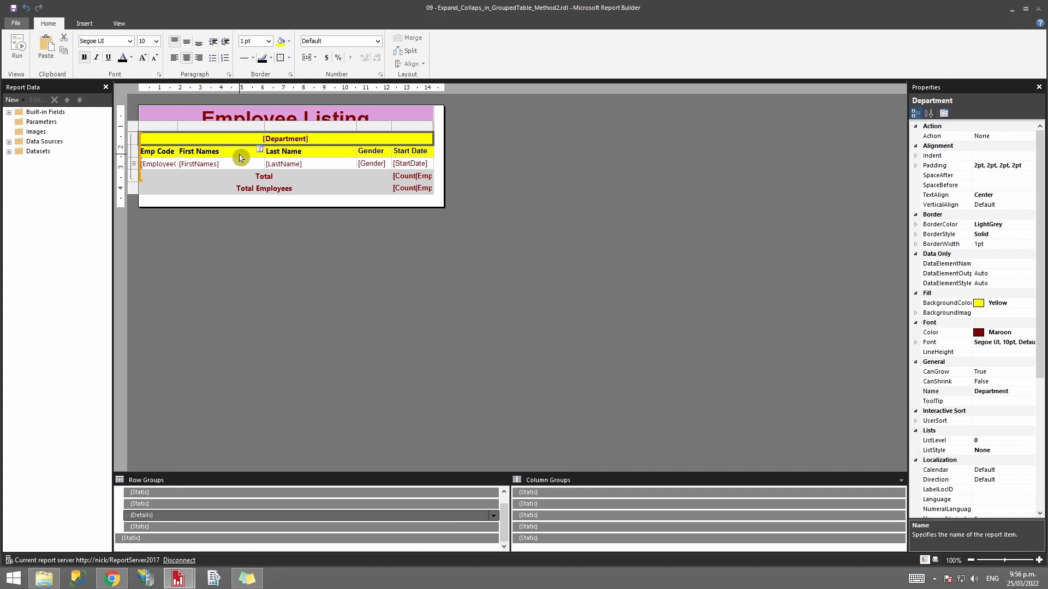
pyautogui.click(16, 47)
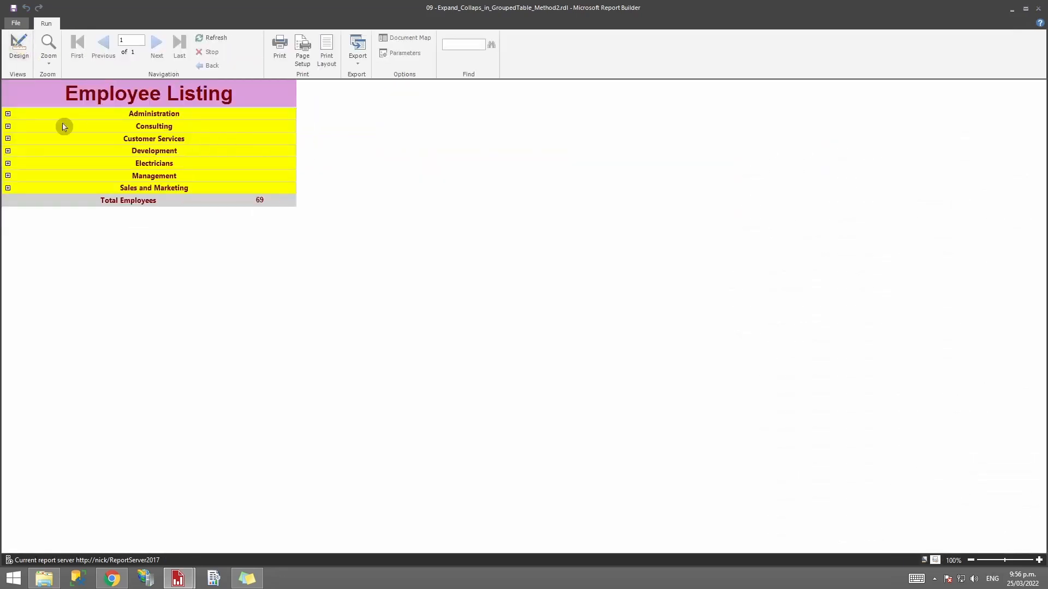
# Step: Expand and collapse the Administration group in the preview, then return to Design
pyautogui.click(7, 113)
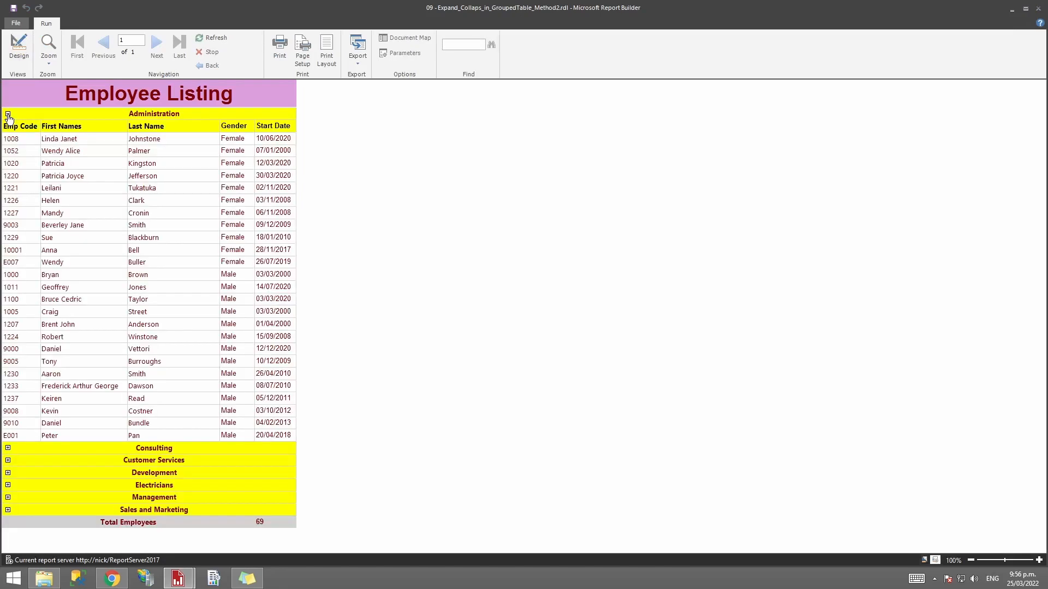
pyautogui.click(7, 115)
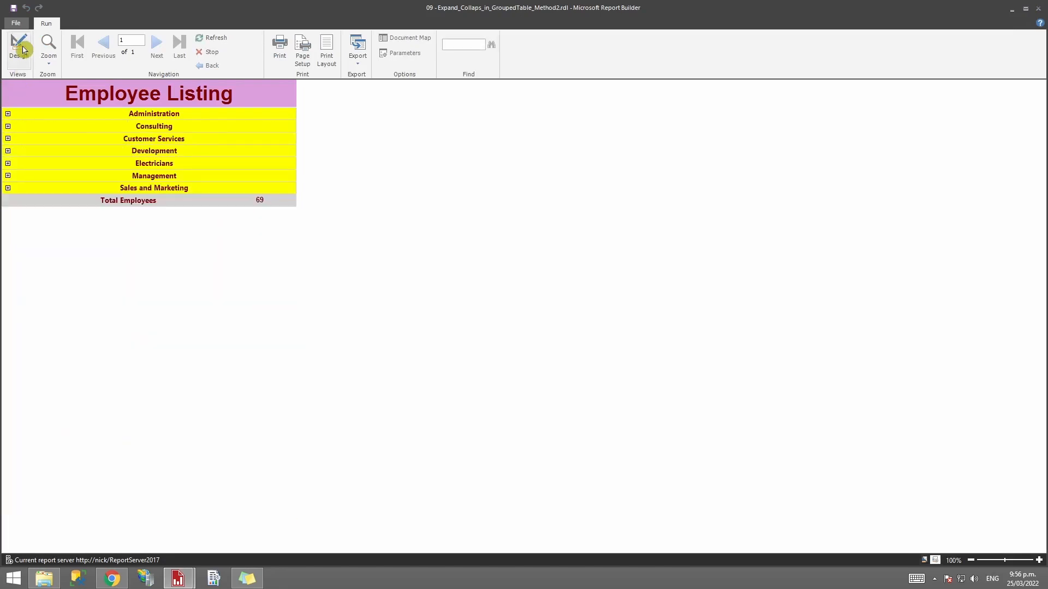
pyautogui.click(18, 50)
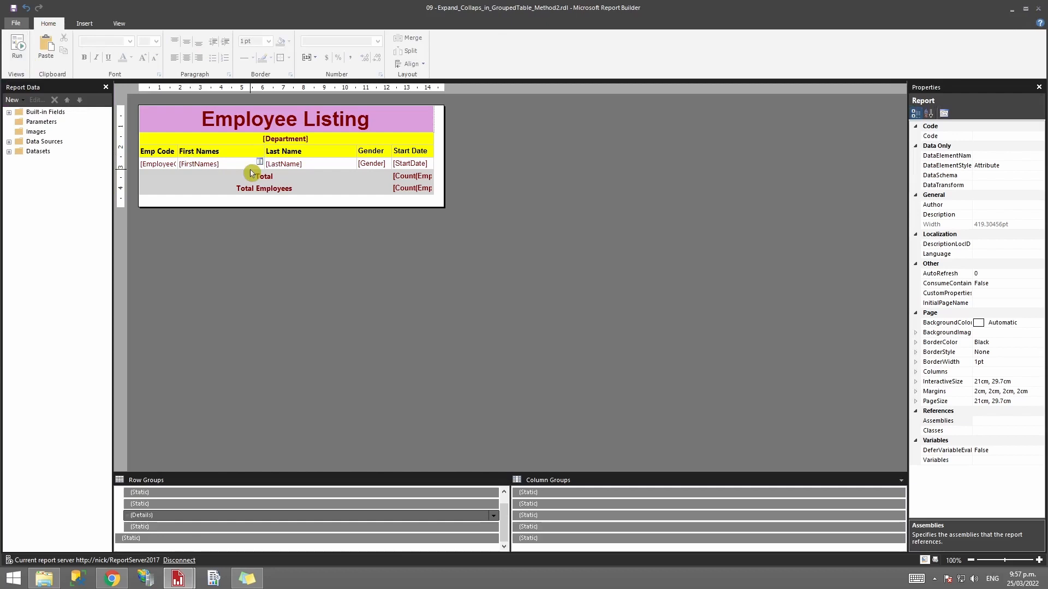